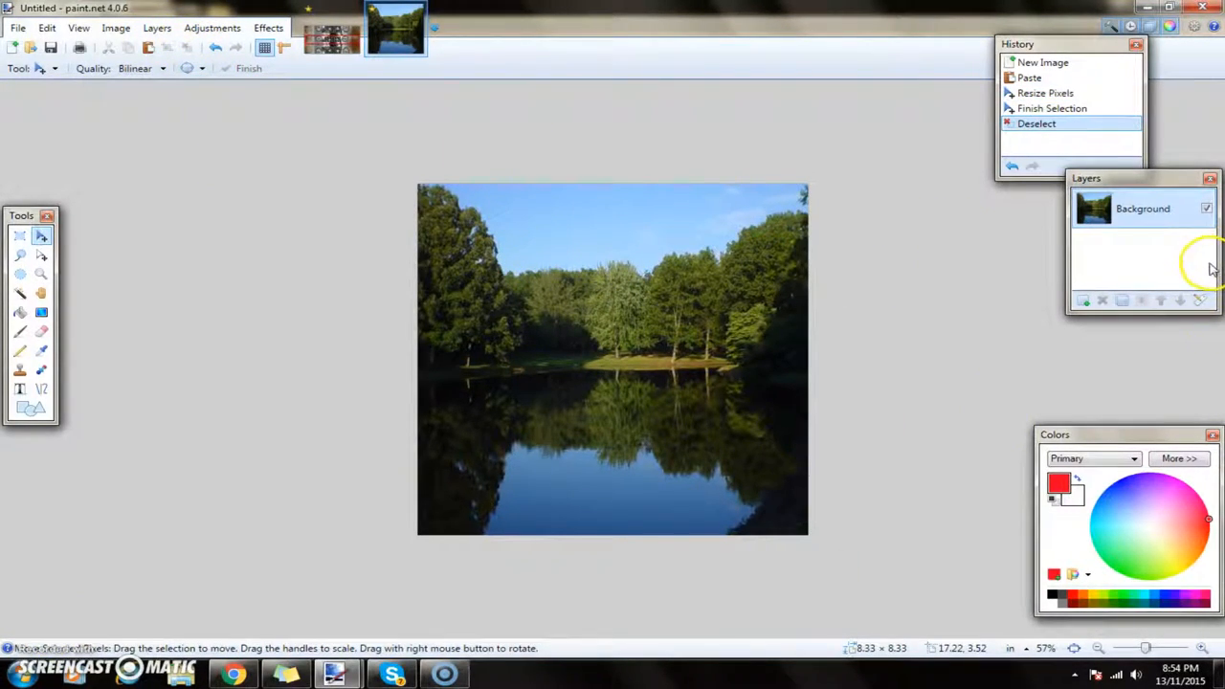
mouse_move(905, 295)
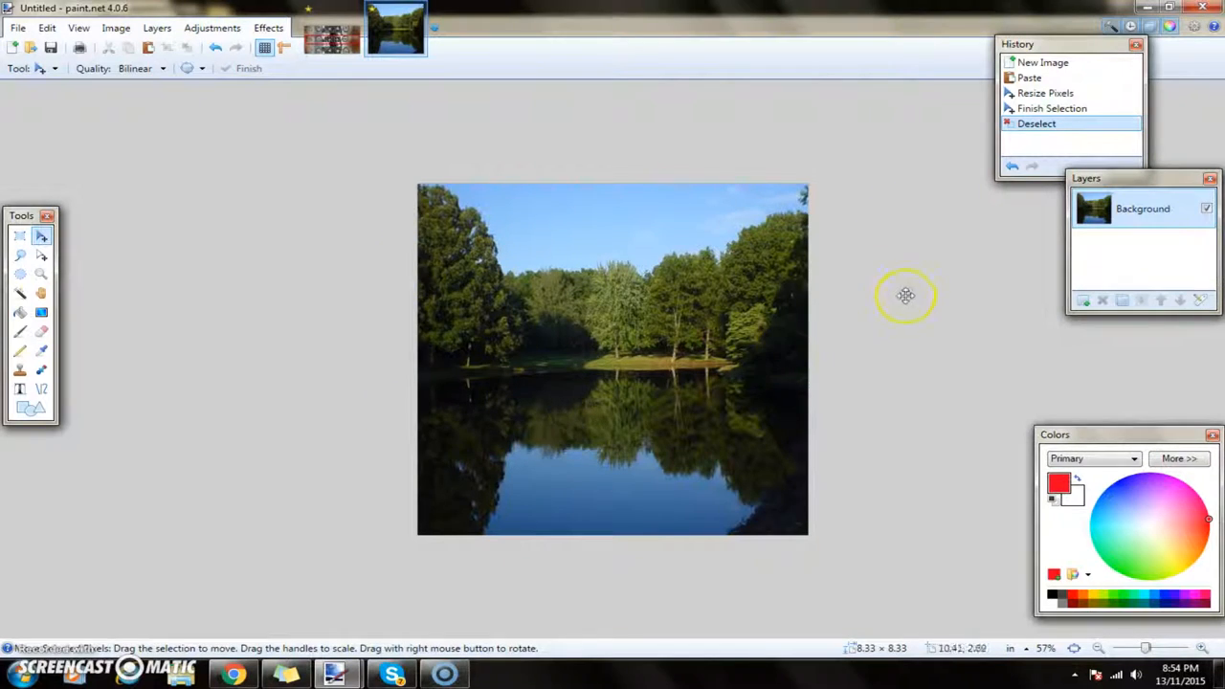
mouse_move(1002, 595)
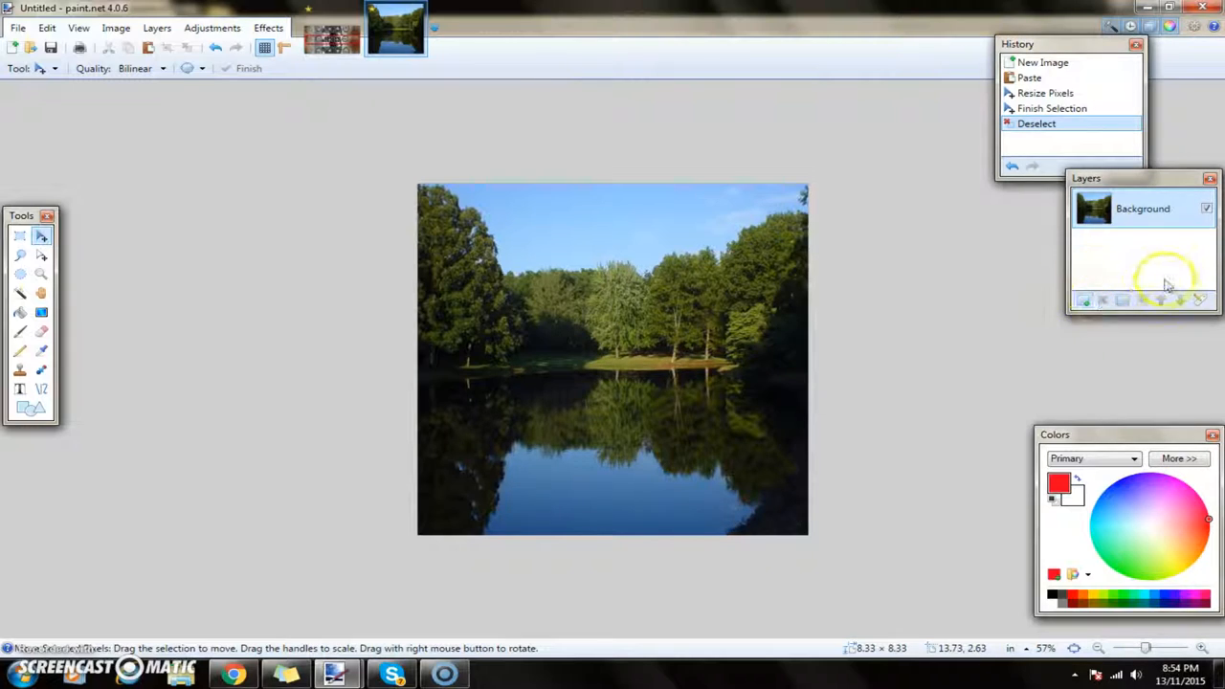
On a new layer, add size-96 'Exodus' text and position it above the lake.
left_click(1083, 299)
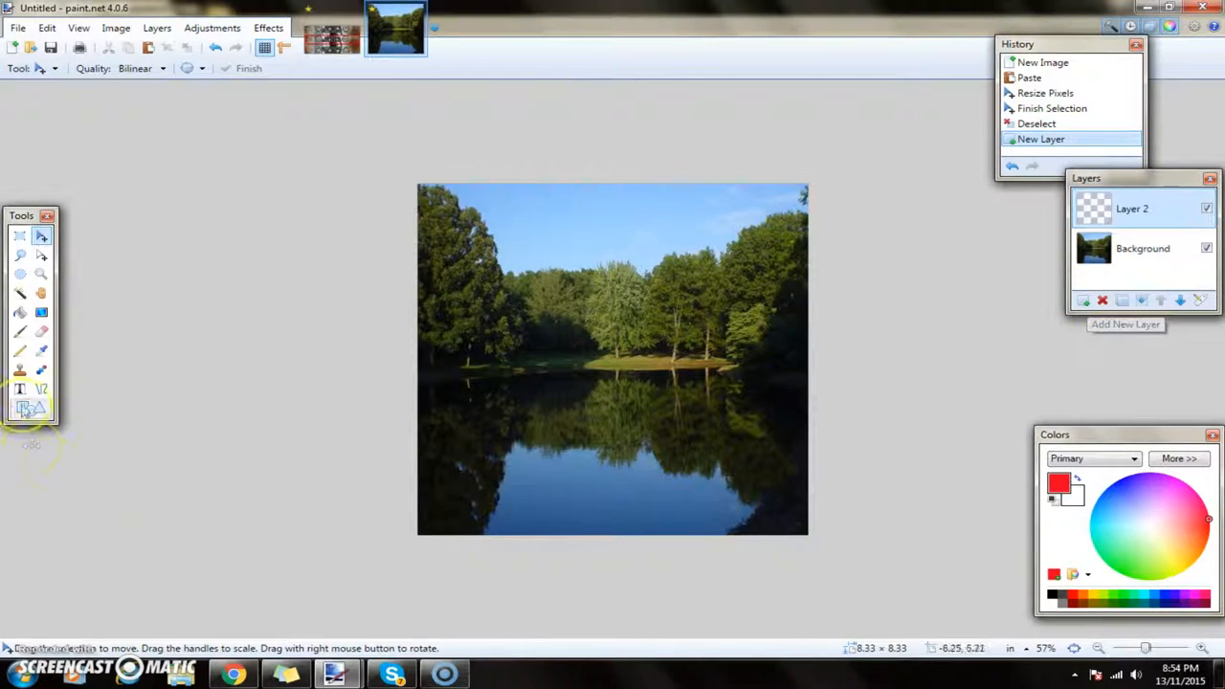
left_click(19, 388)
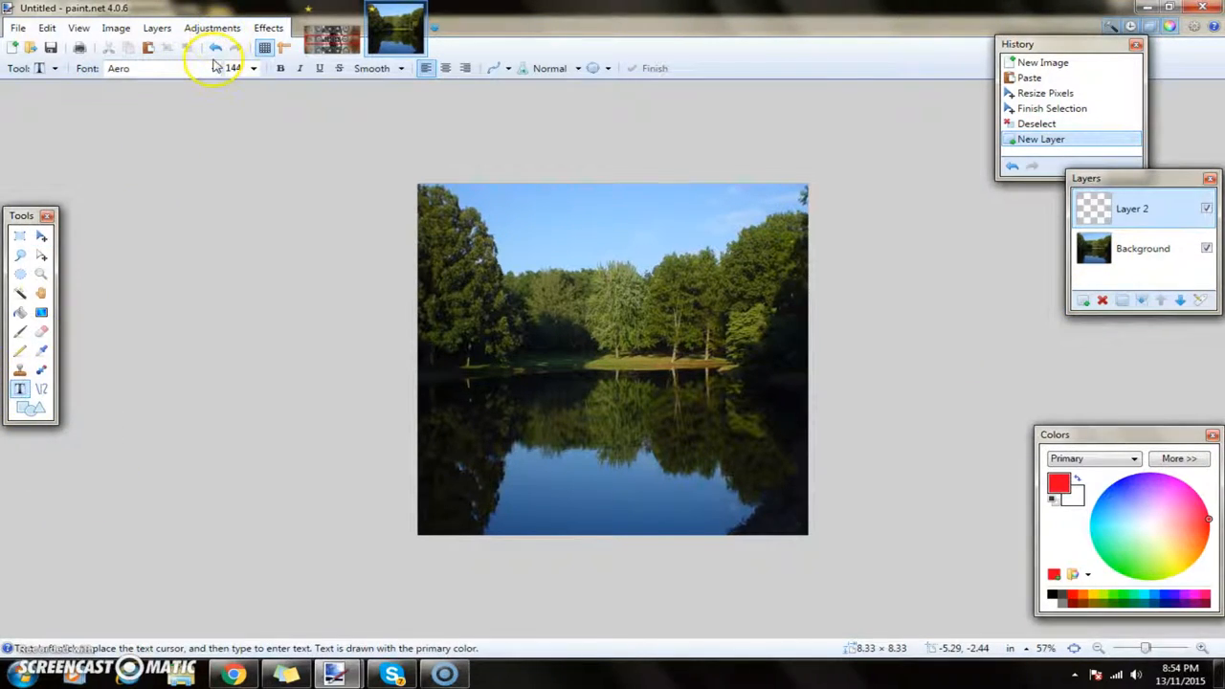
left_click(215, 68)
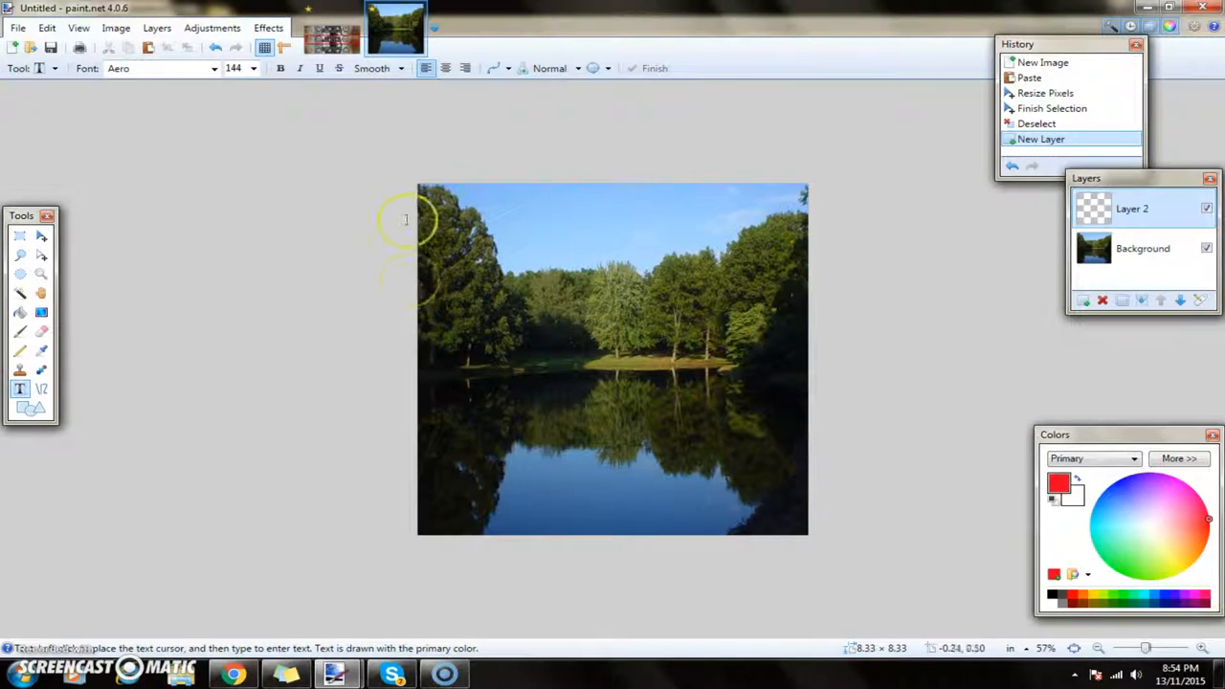
mouse_move(524, 292)
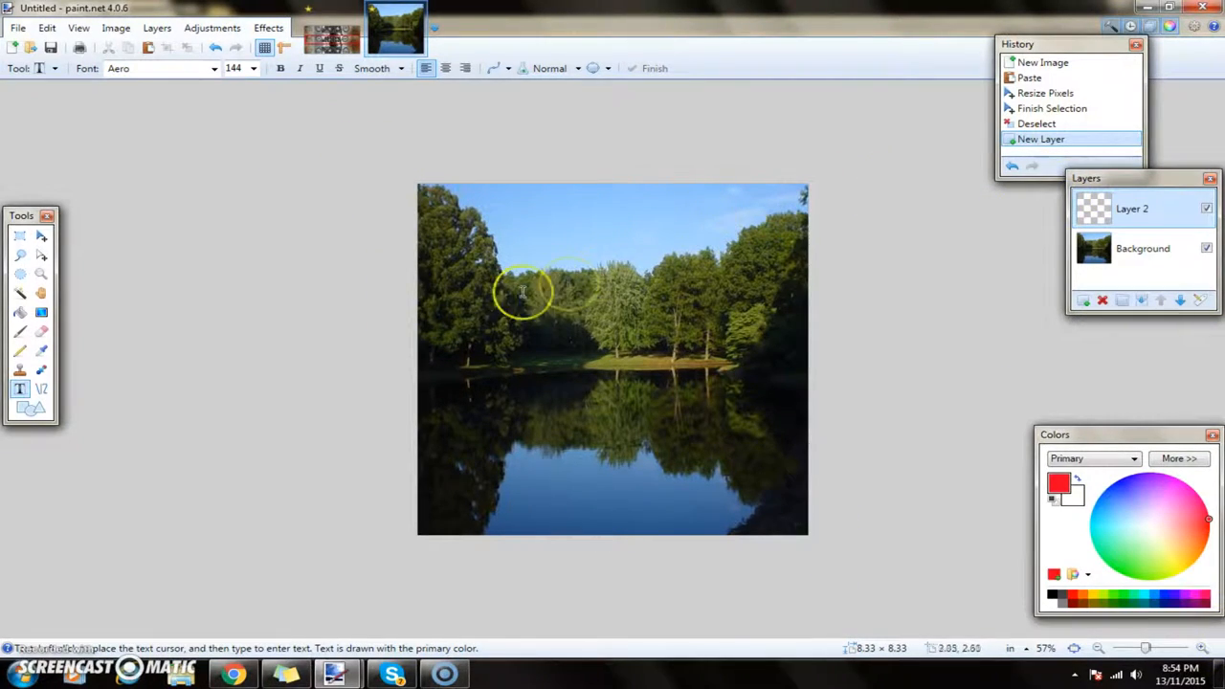
left_click(253, 68)
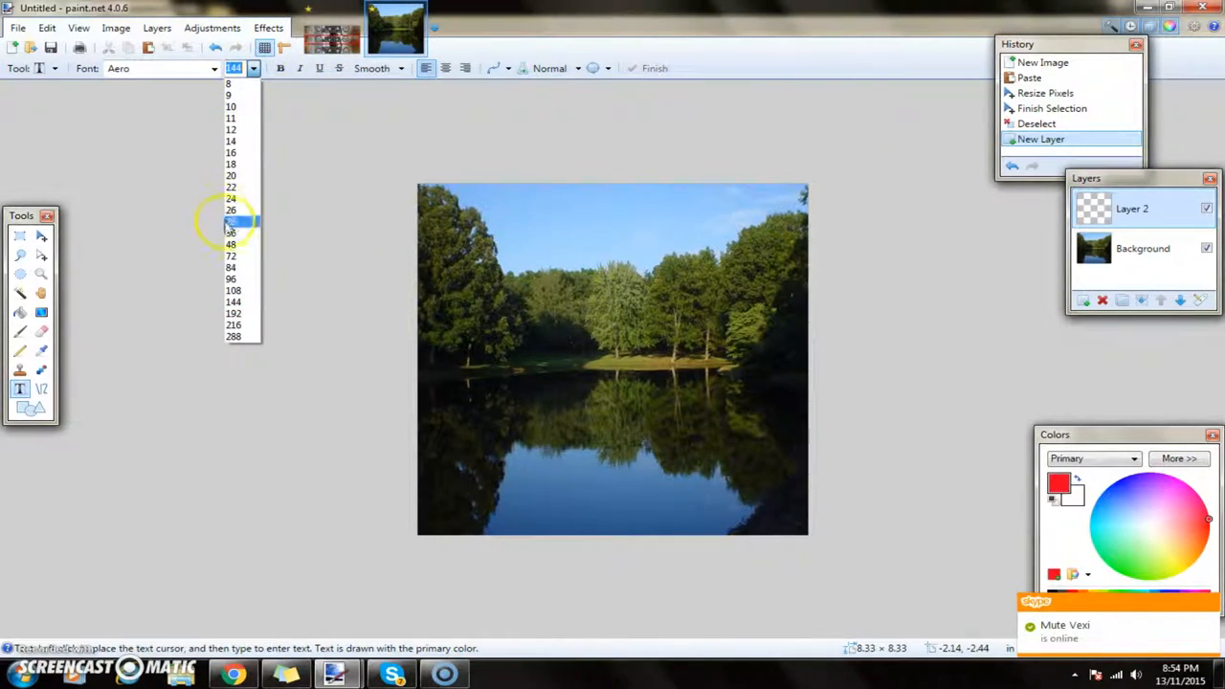
left_click(232, 278)
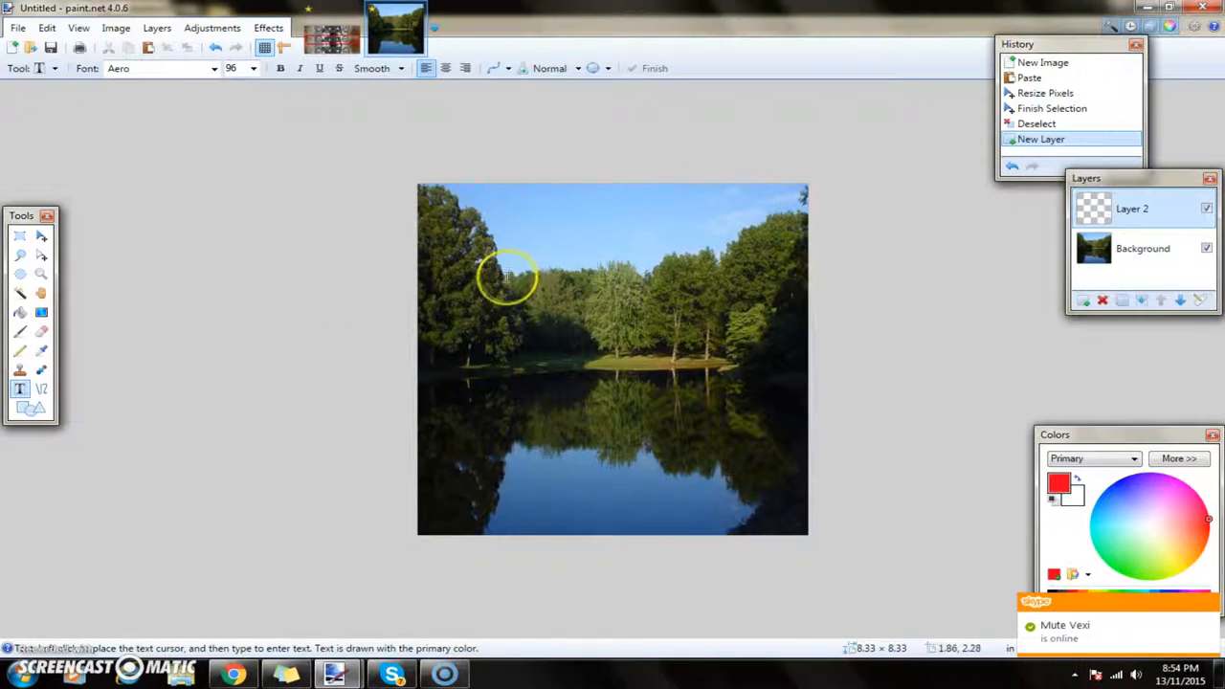
type("E")
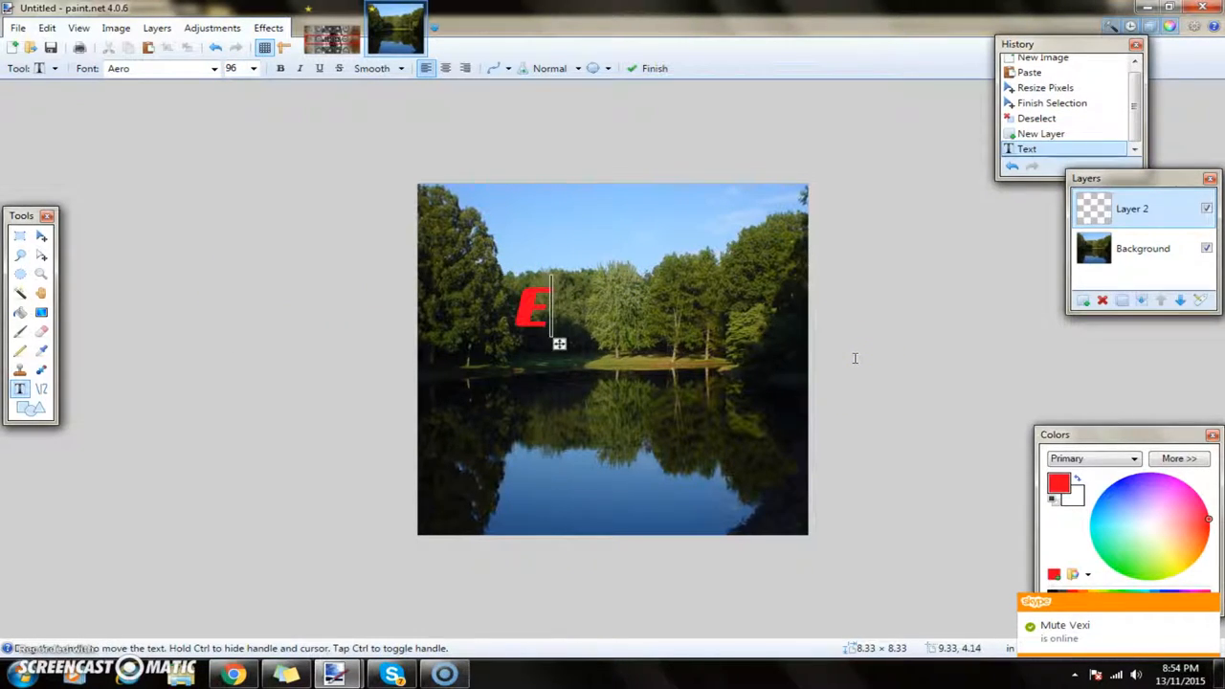
type("xodus")
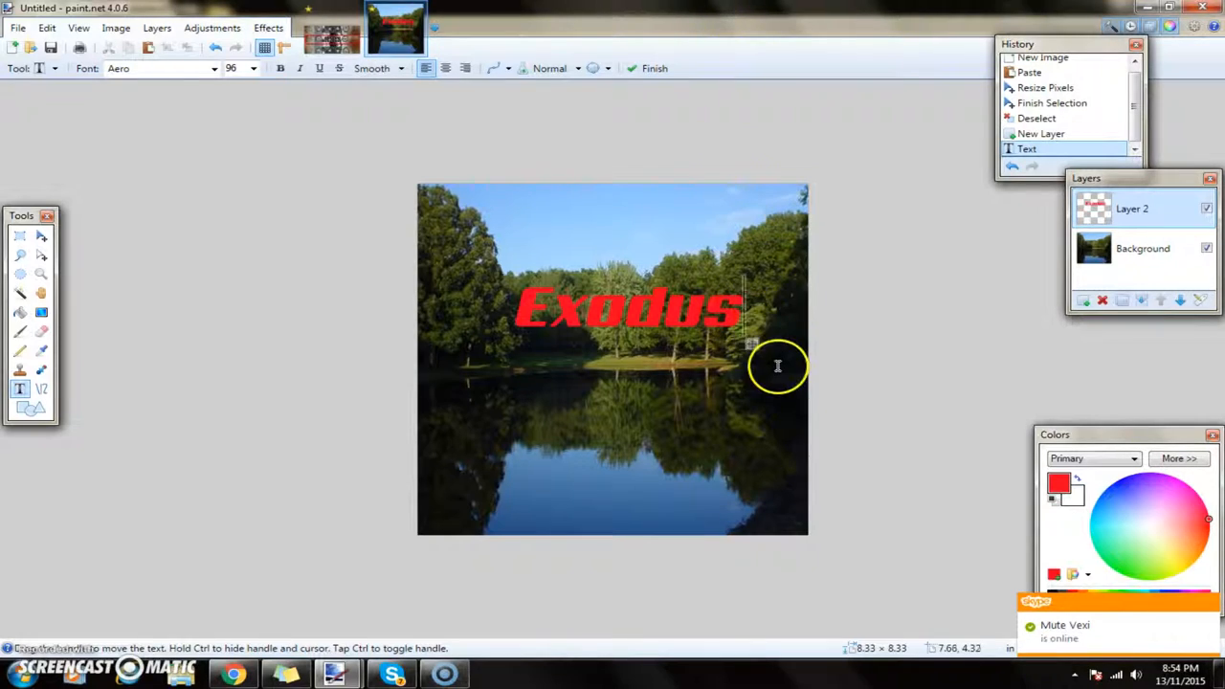
left_click_drag(779, 365, 742, 355)
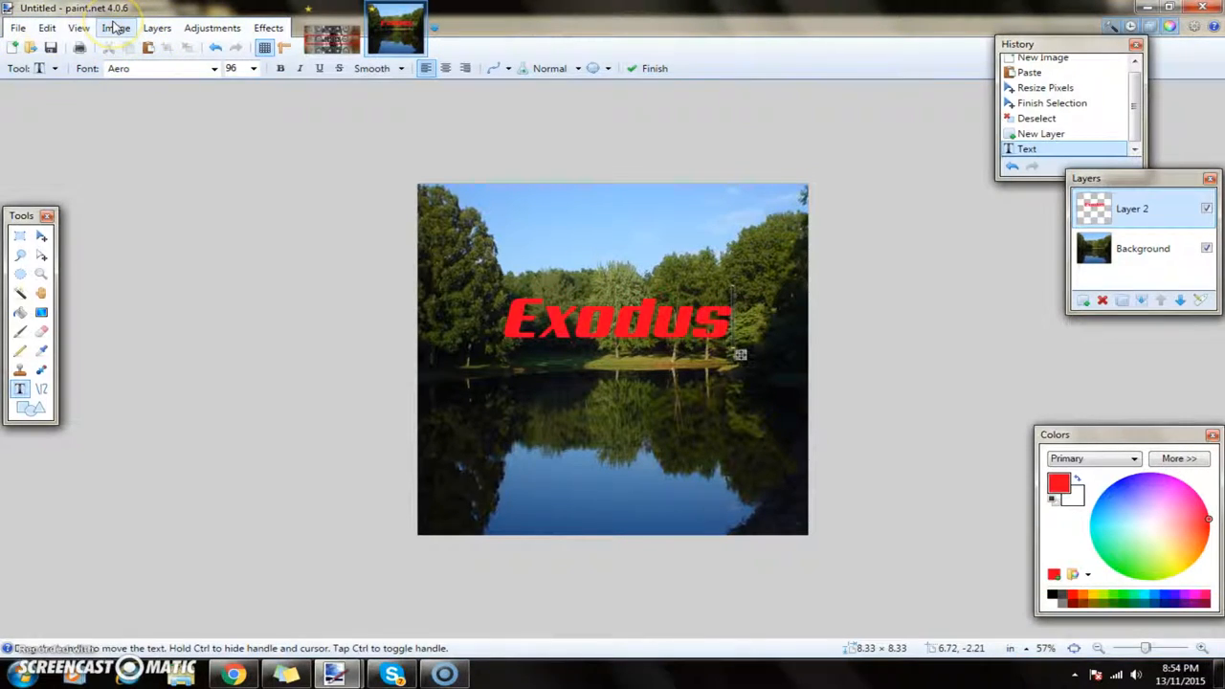
Duplicate the Exodus text layer and flip the copy vertically.
left_click(156, 27)
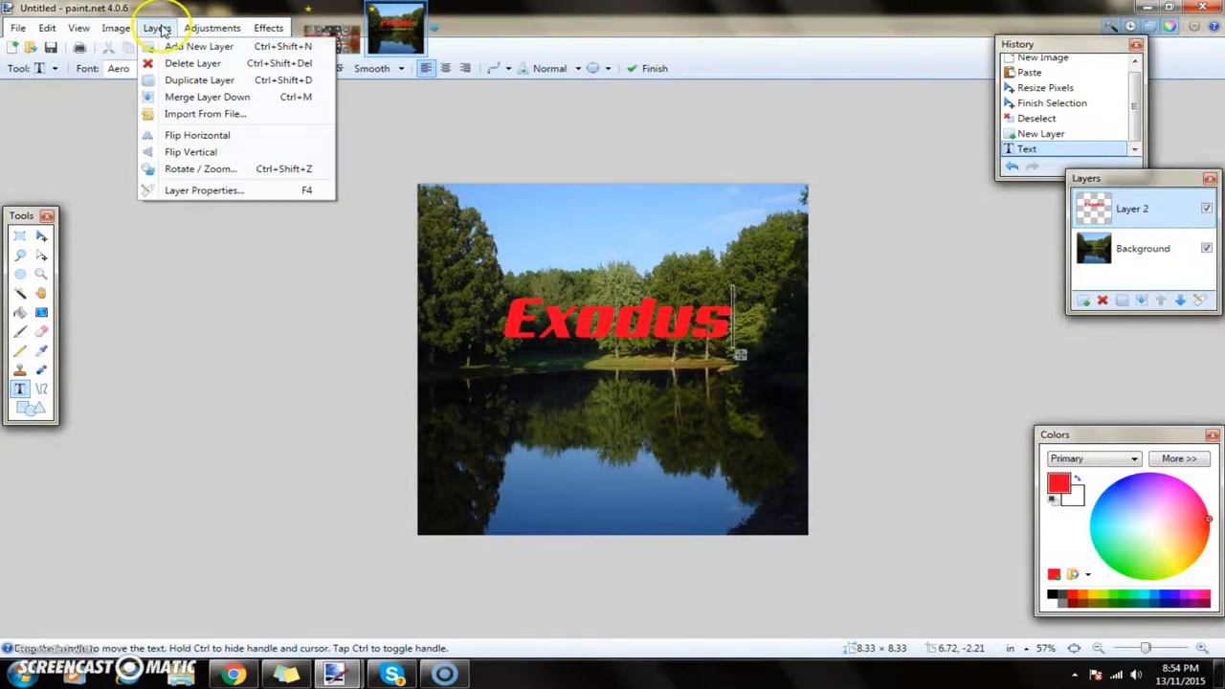
left_click(199, 79)
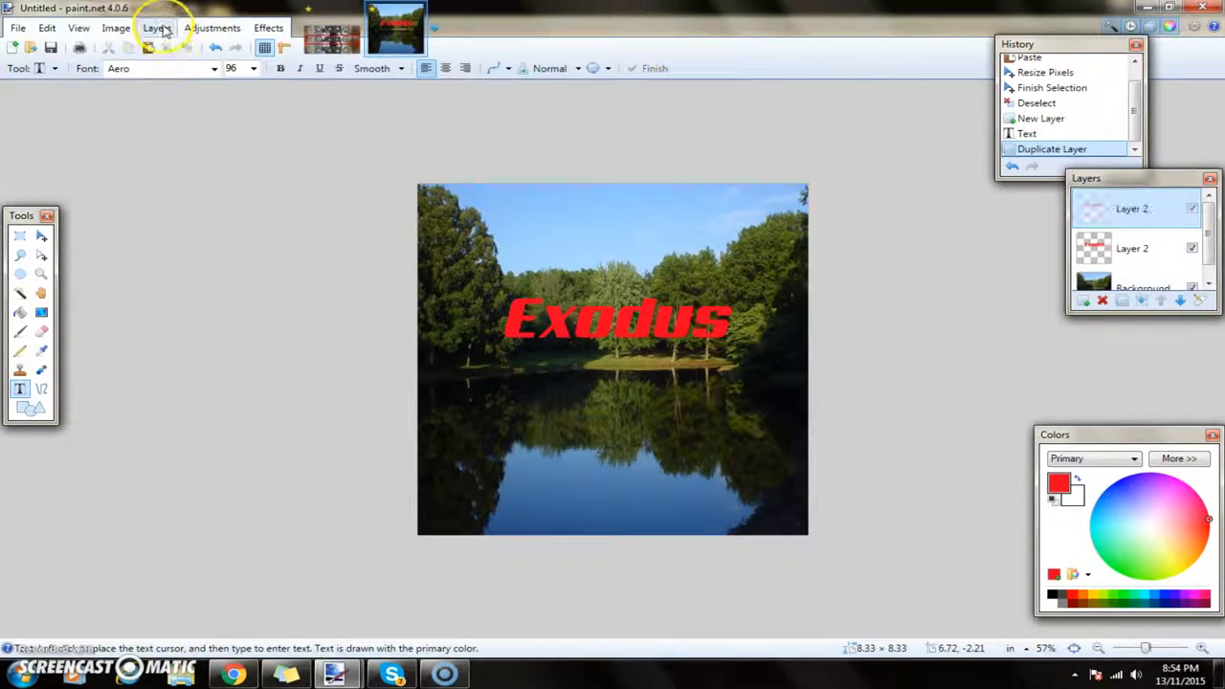
left_click(156, 27)
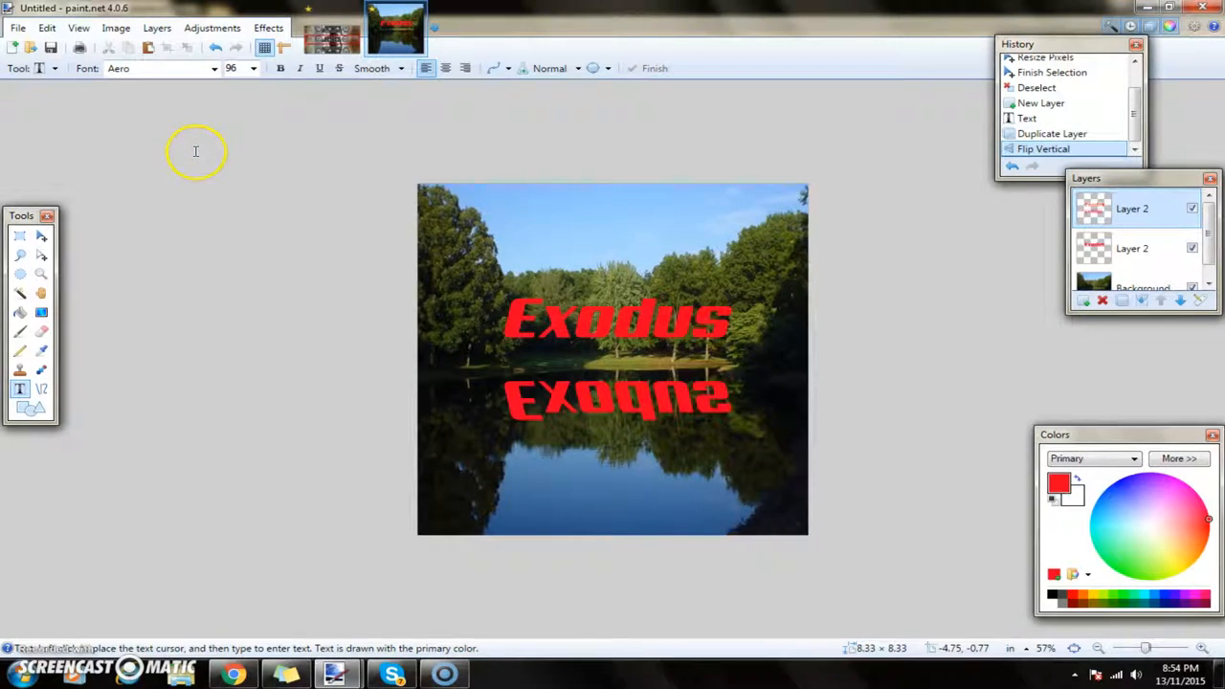
mouse_move(674, 398)
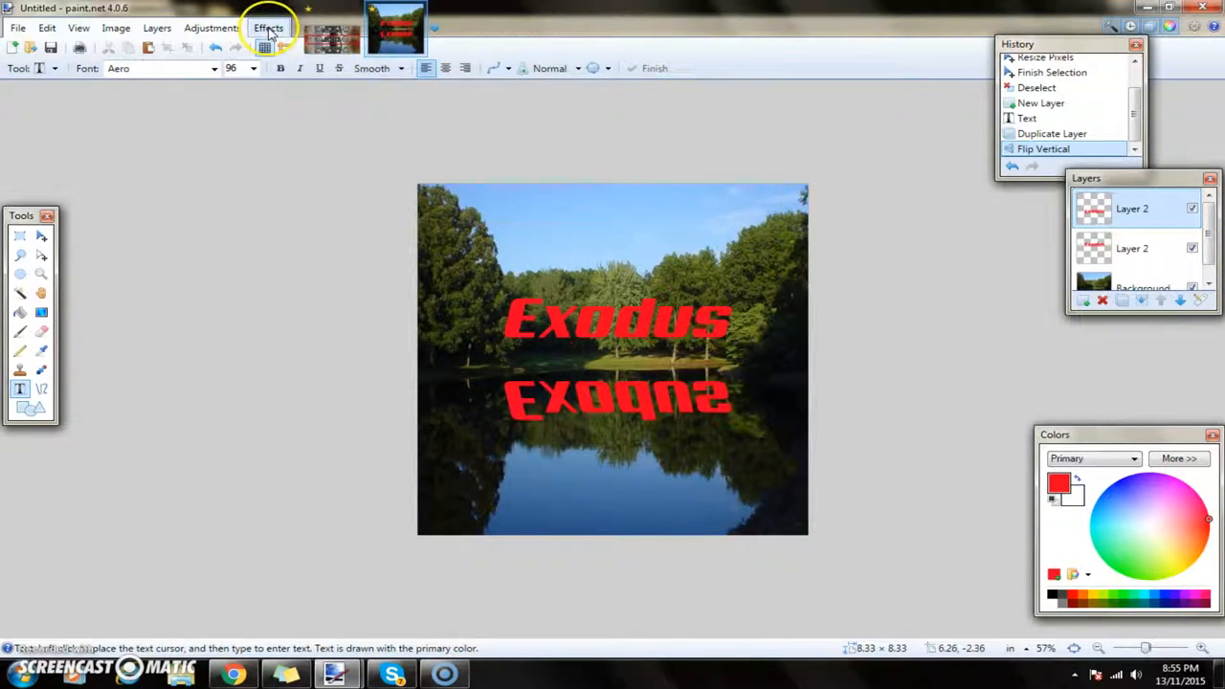
Apply the Liquify effect from Effects > Tools to the flipped text.
left_click(269, 27)
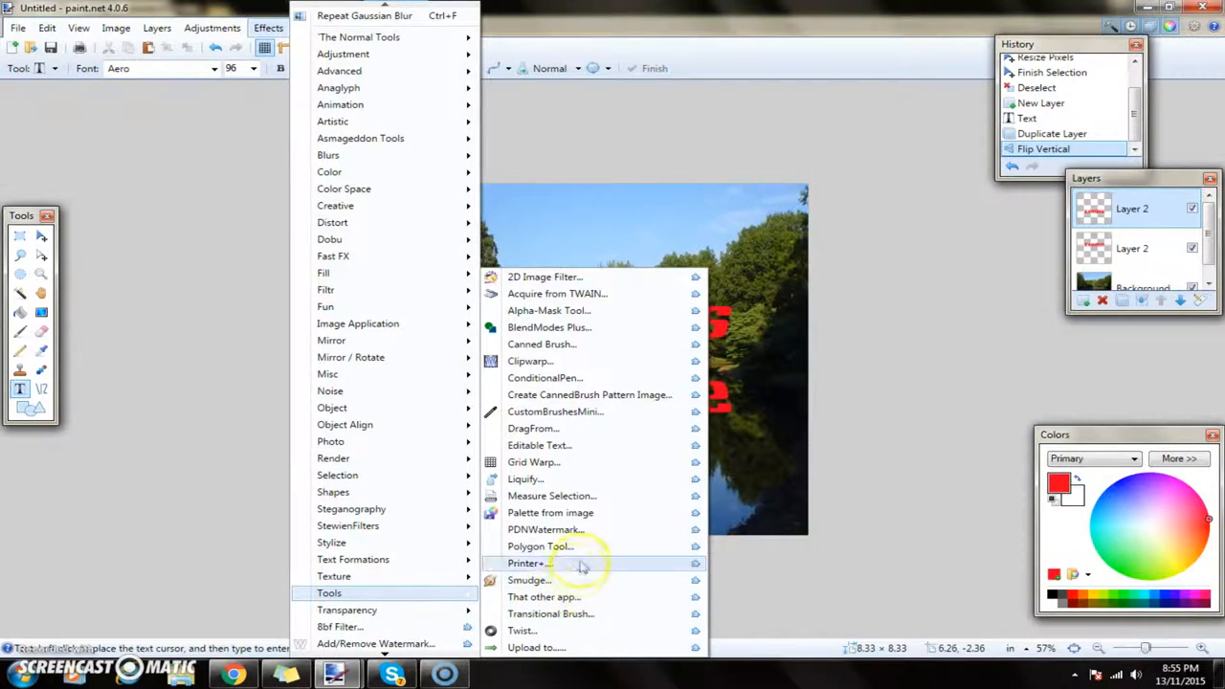
mouse_move(527, 479)
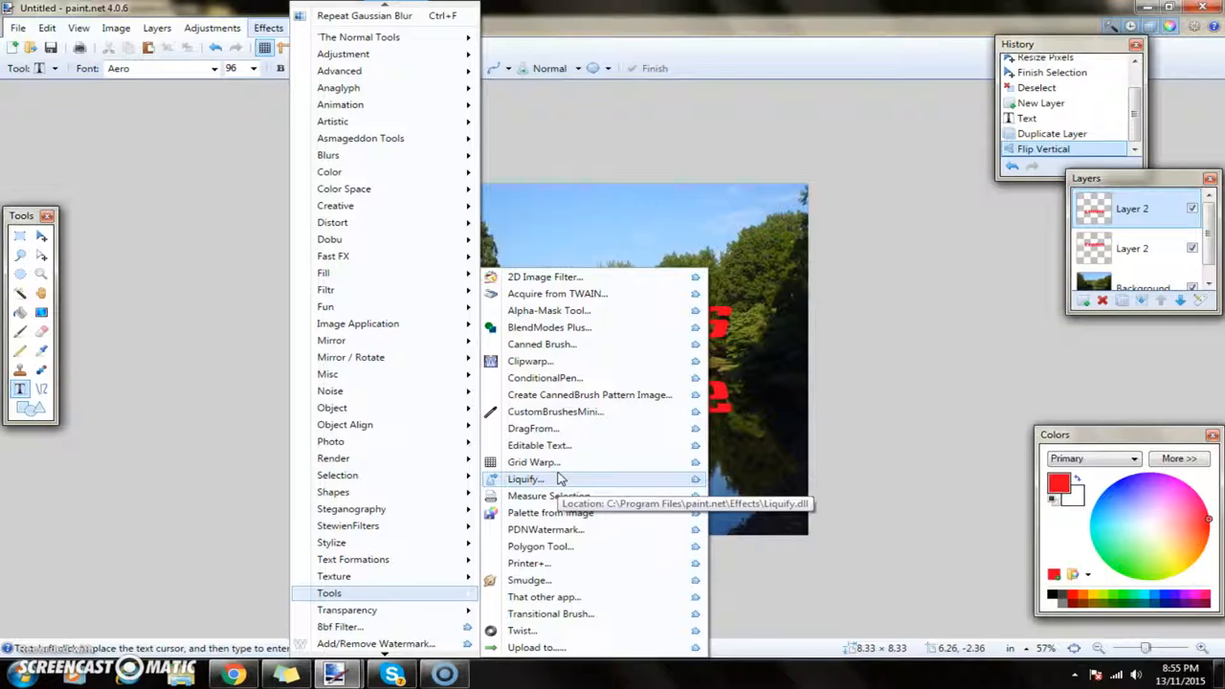
mouse_move(533, 462)
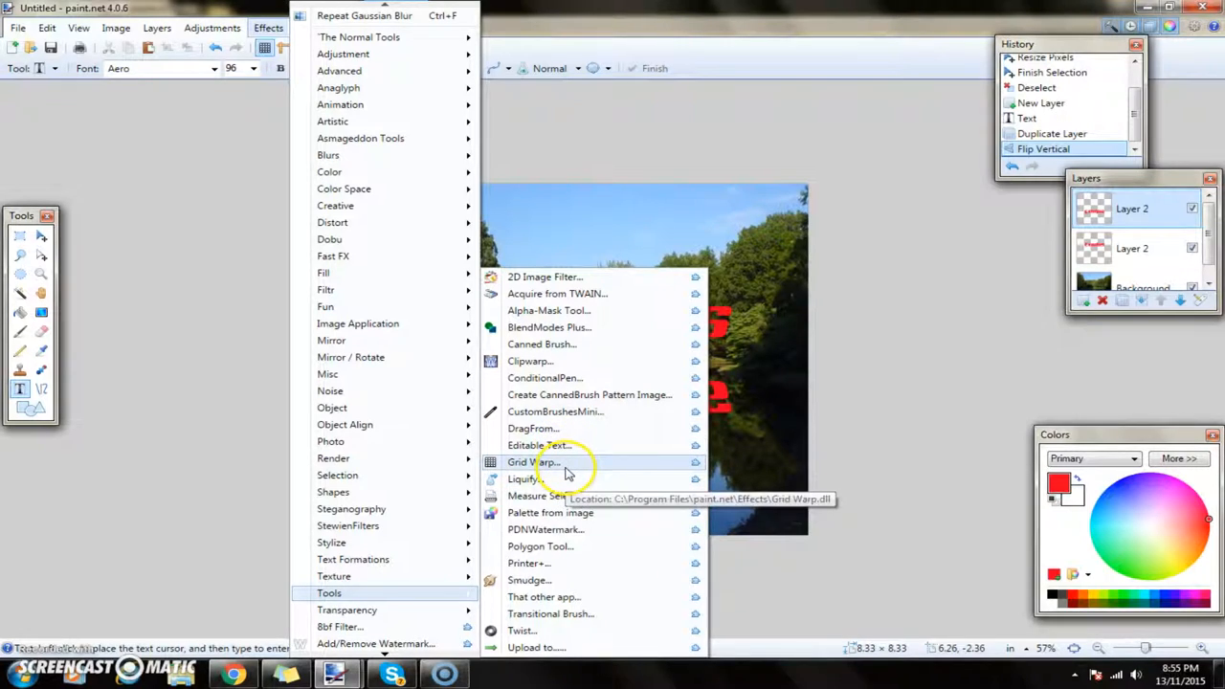
mouse_move(524, 479)
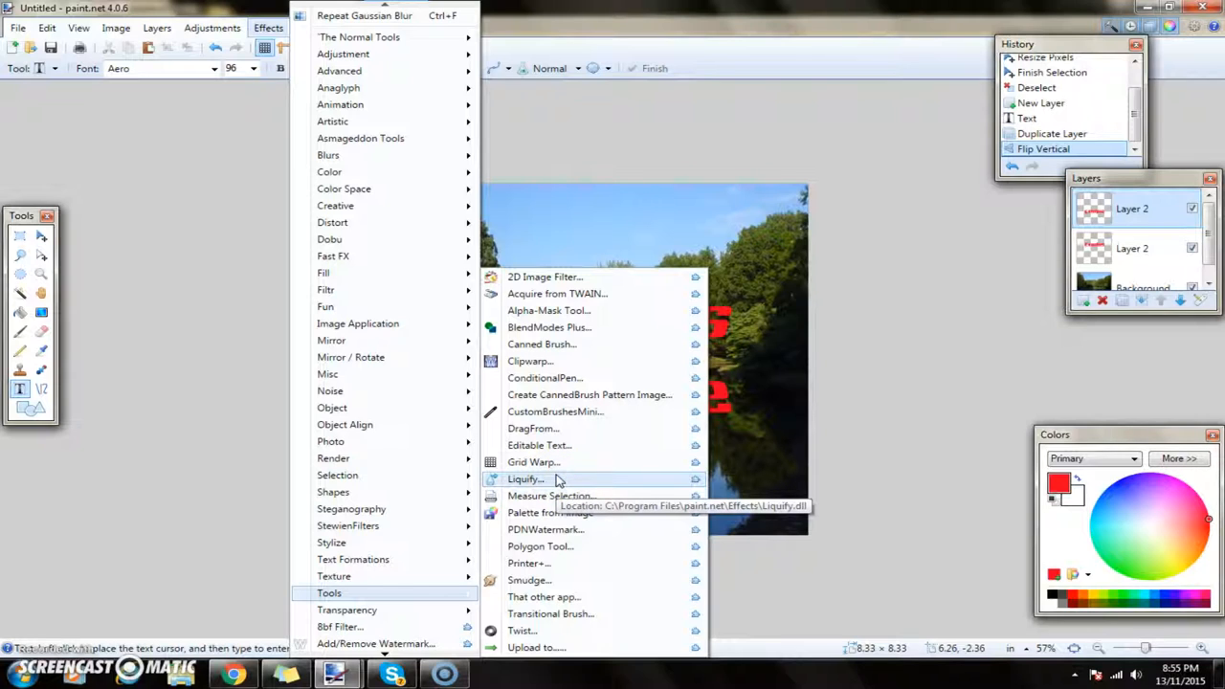
left_click(525, 478)
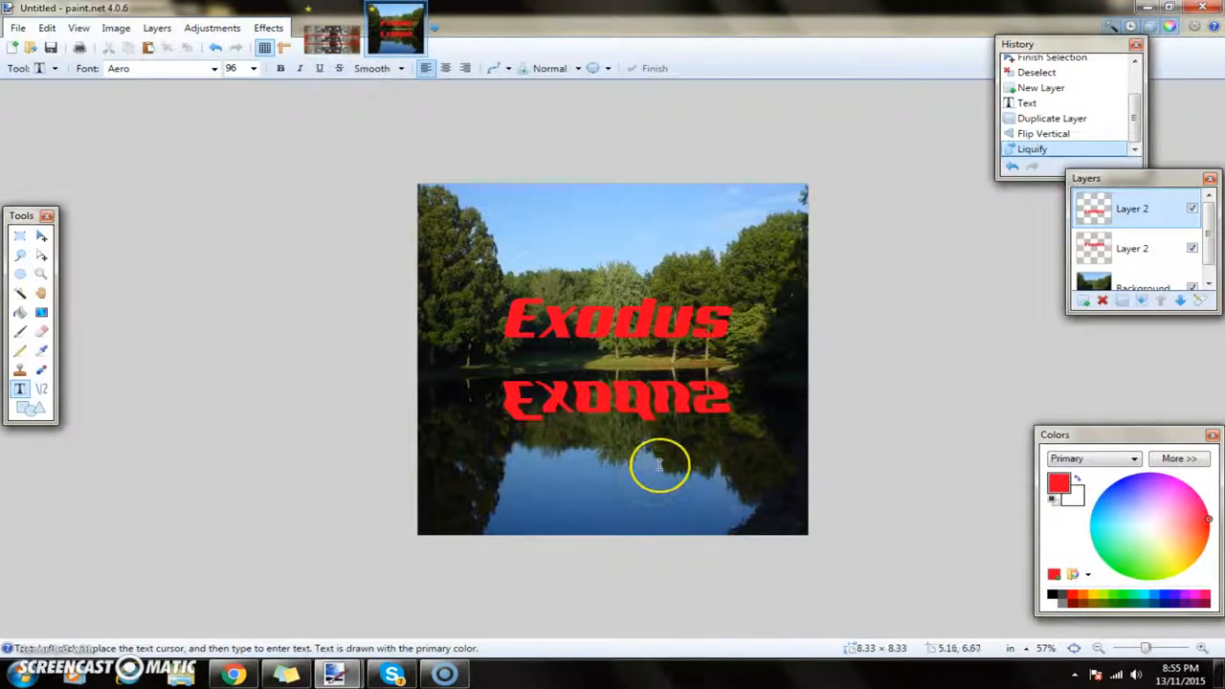
Set the reflection layer's opacity to about 127 in Layer Properties.
scroll("up", 3)
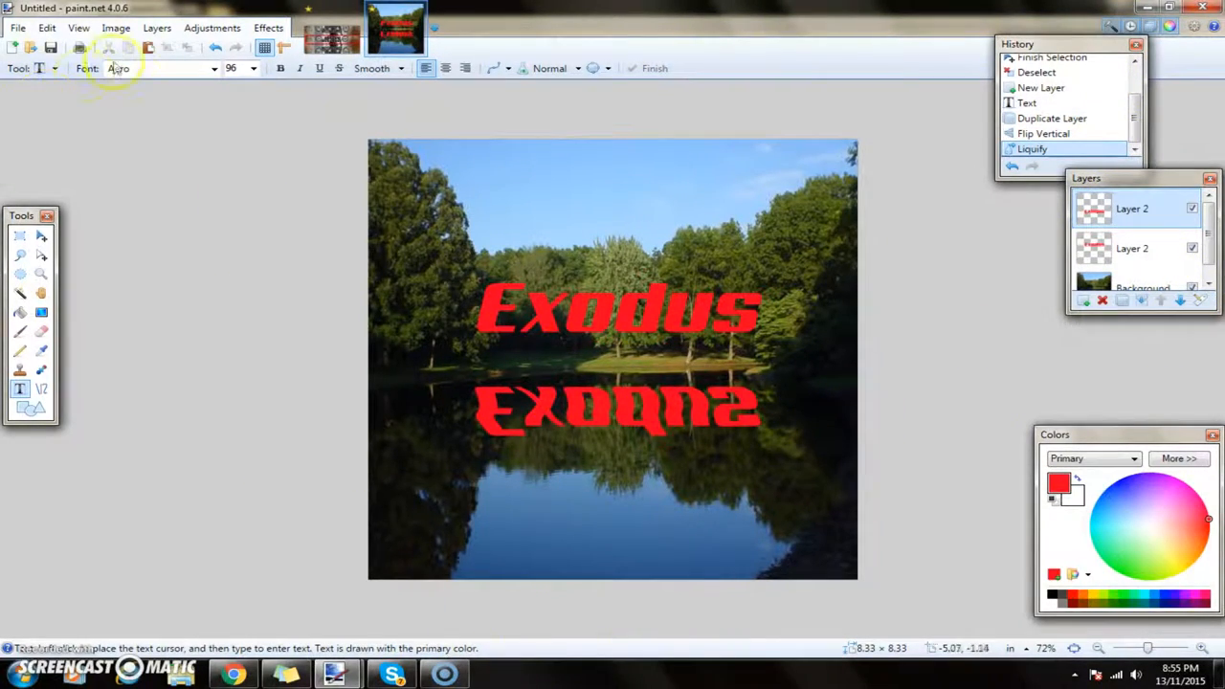
left_click(157, 26)
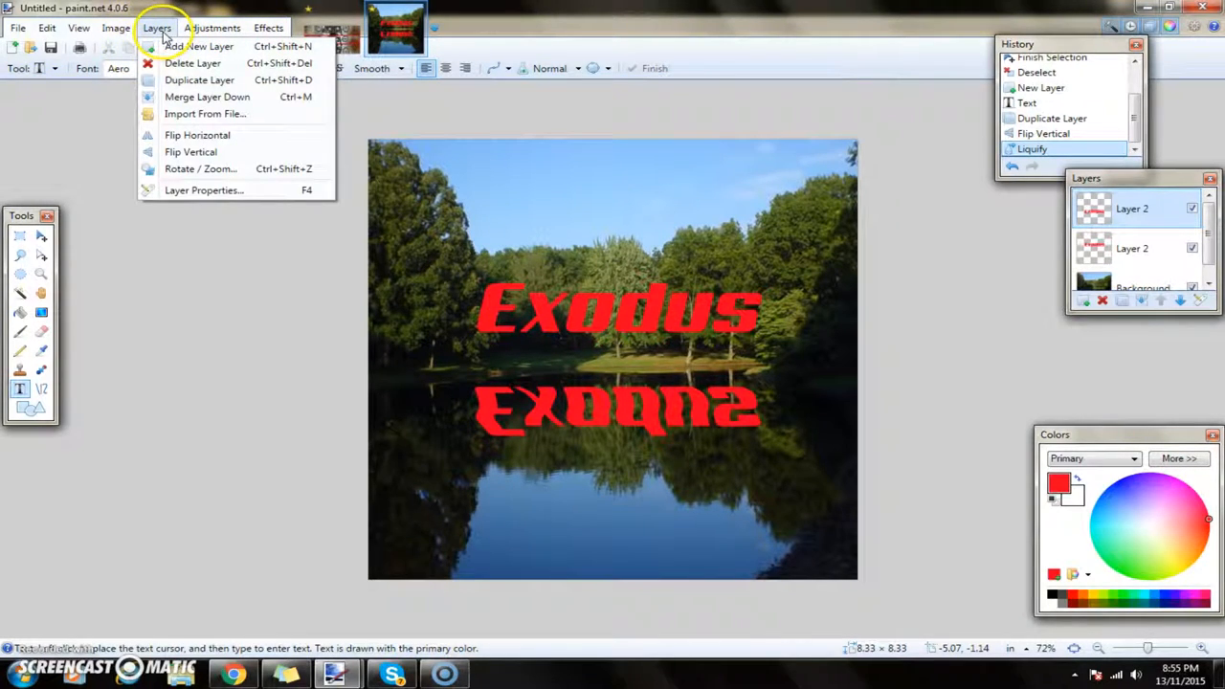
mouse_move(201, 190)
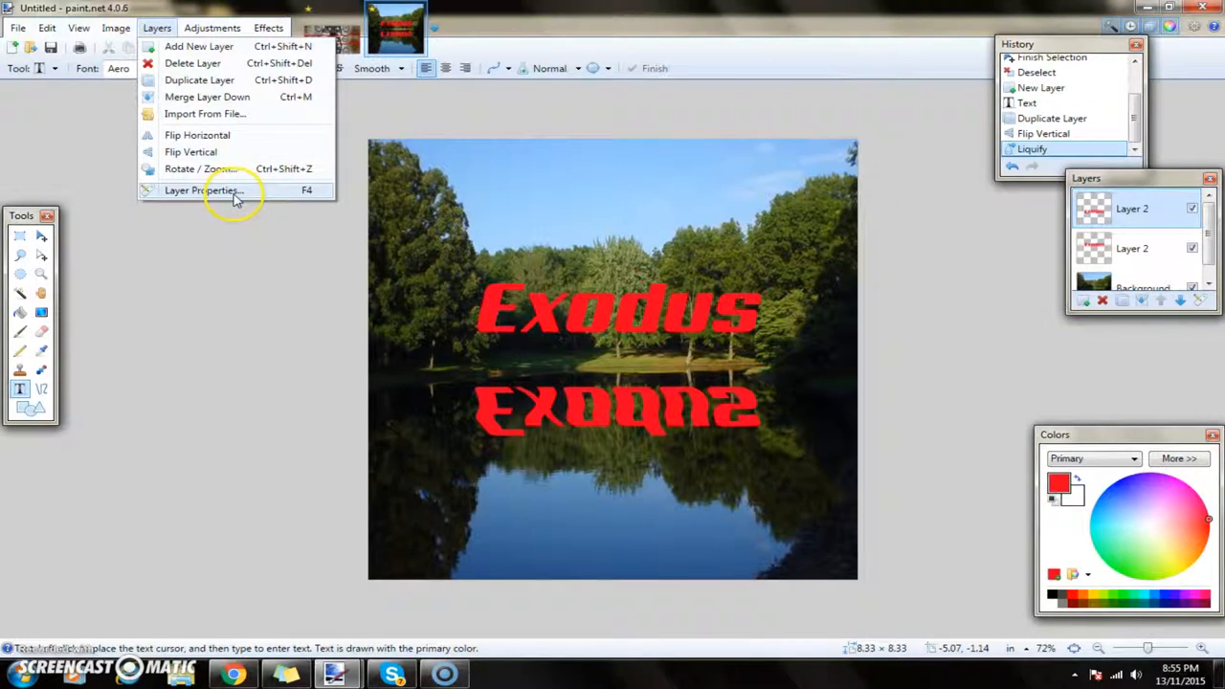
left_click(201, 189)
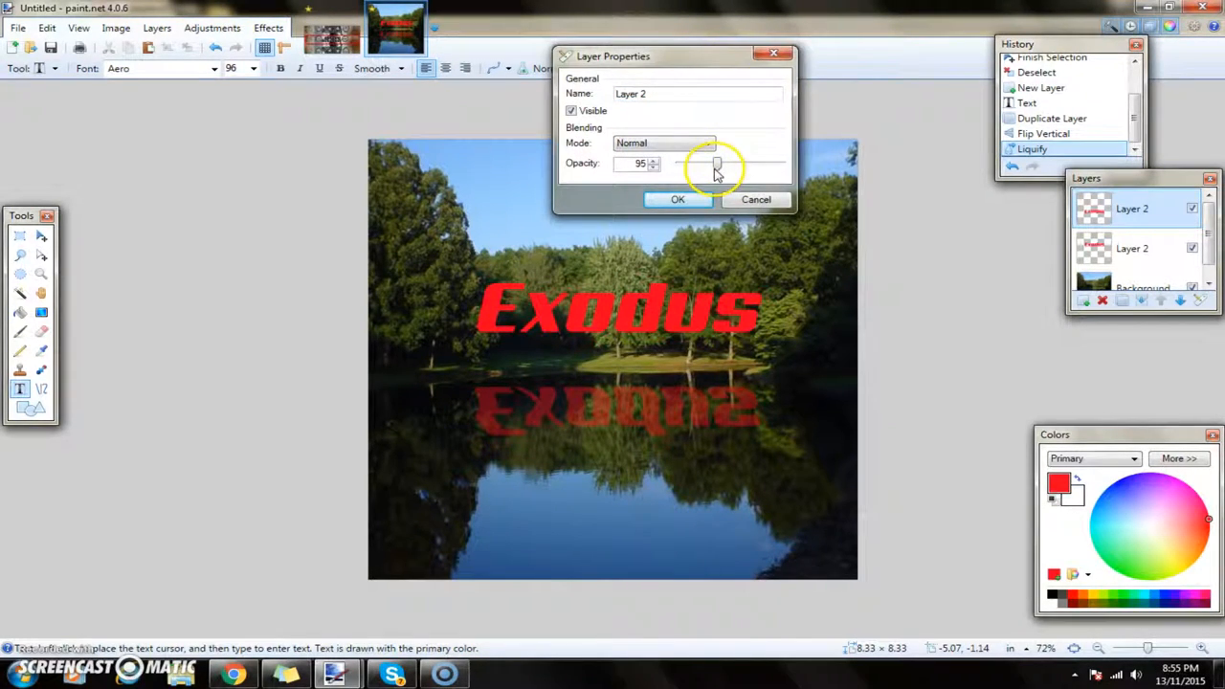
left_click_drag(715, 165, 771, 165)
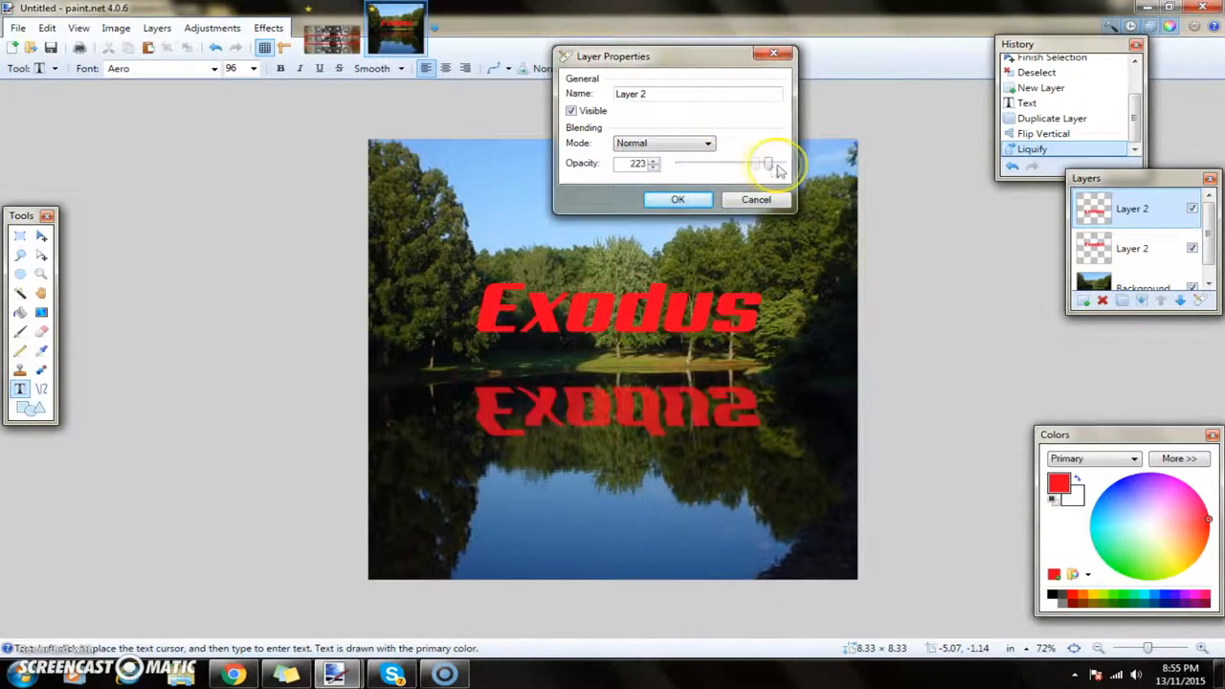
left_click(768, 163)
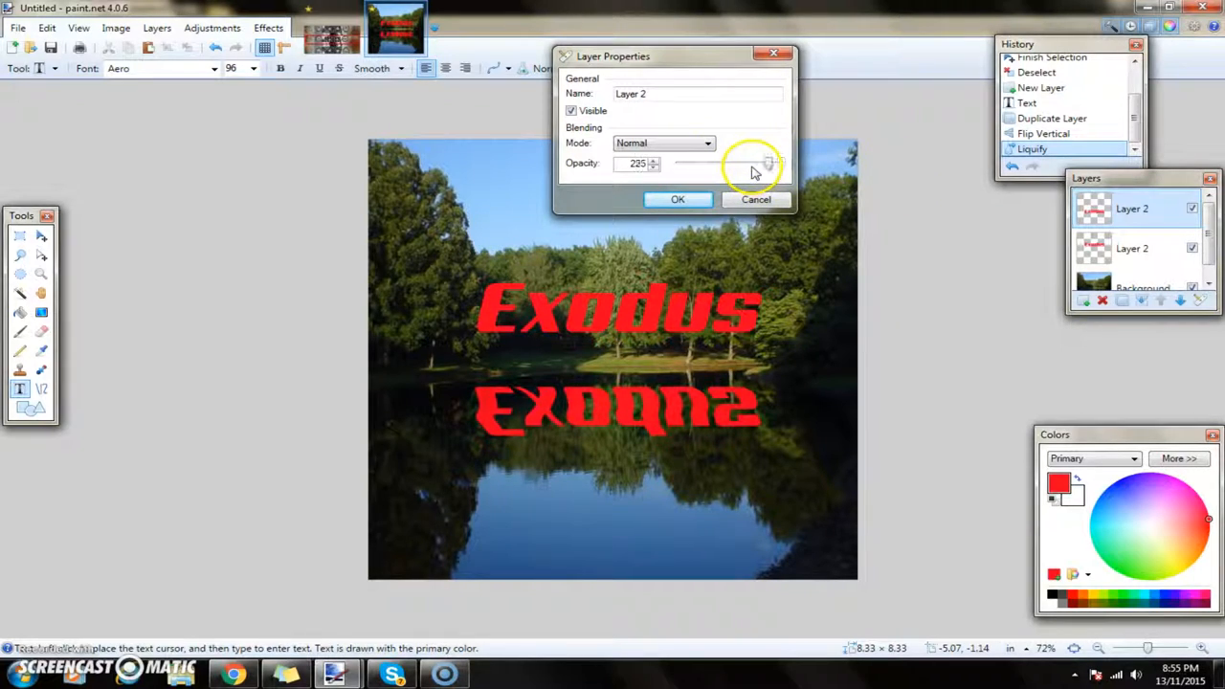
left_click_drag(771, 163, 730, 163)
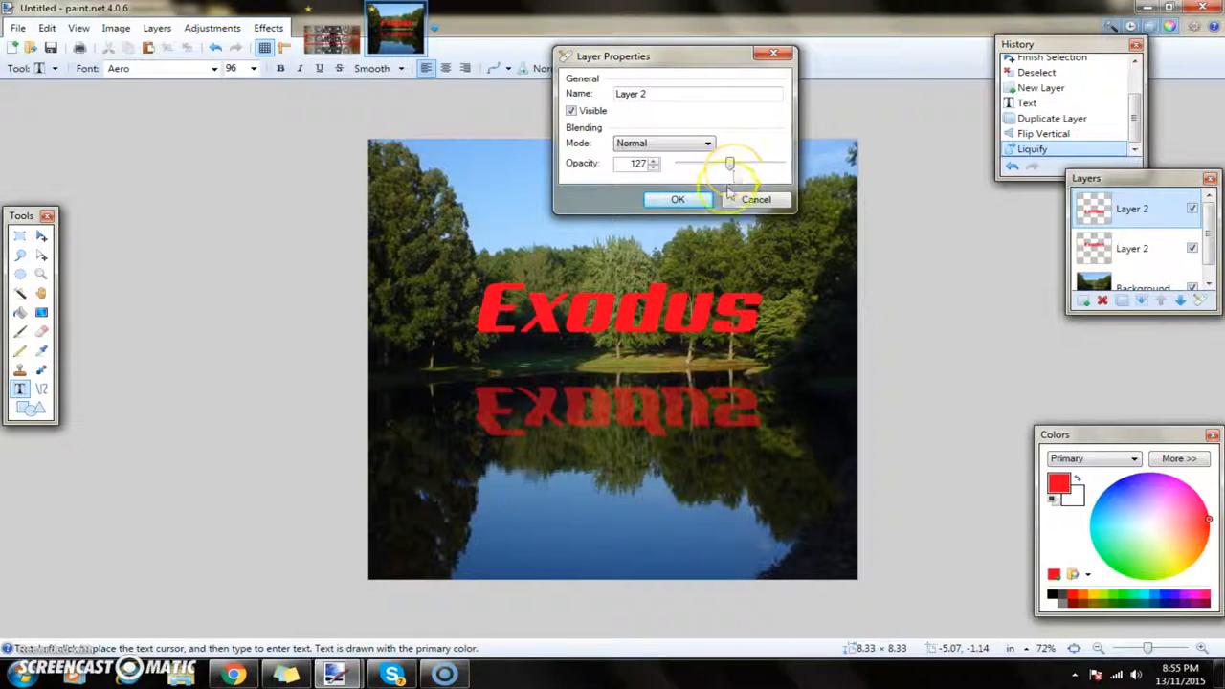
left_click(678, 199)
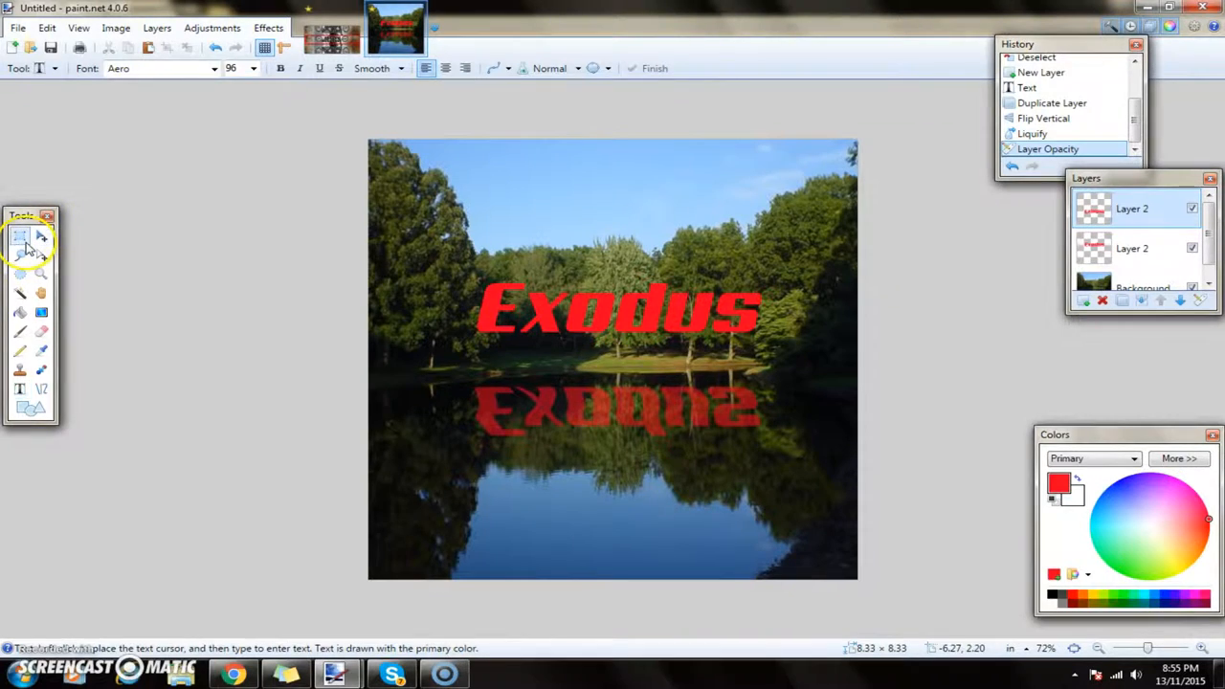
Rectangle-select the faint reflection and move it to a new spot over the water.
left_click_drag(454, 373, 785, 436)
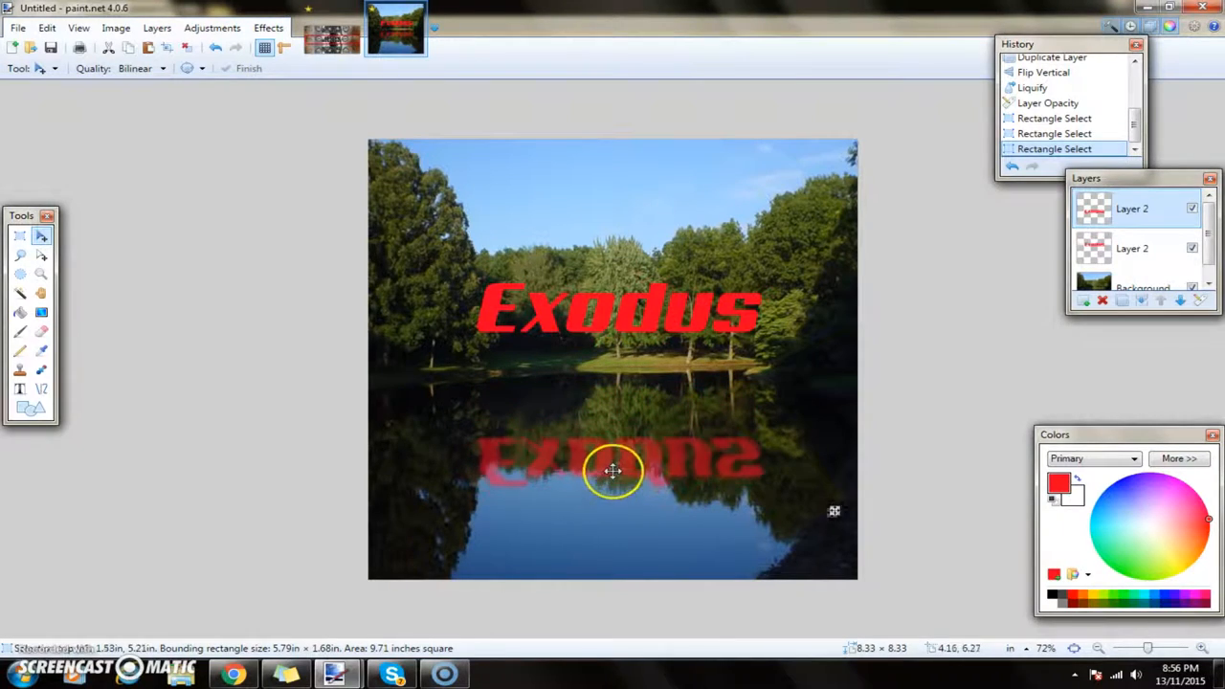
left_click_drag(612, 469, 627, 438)
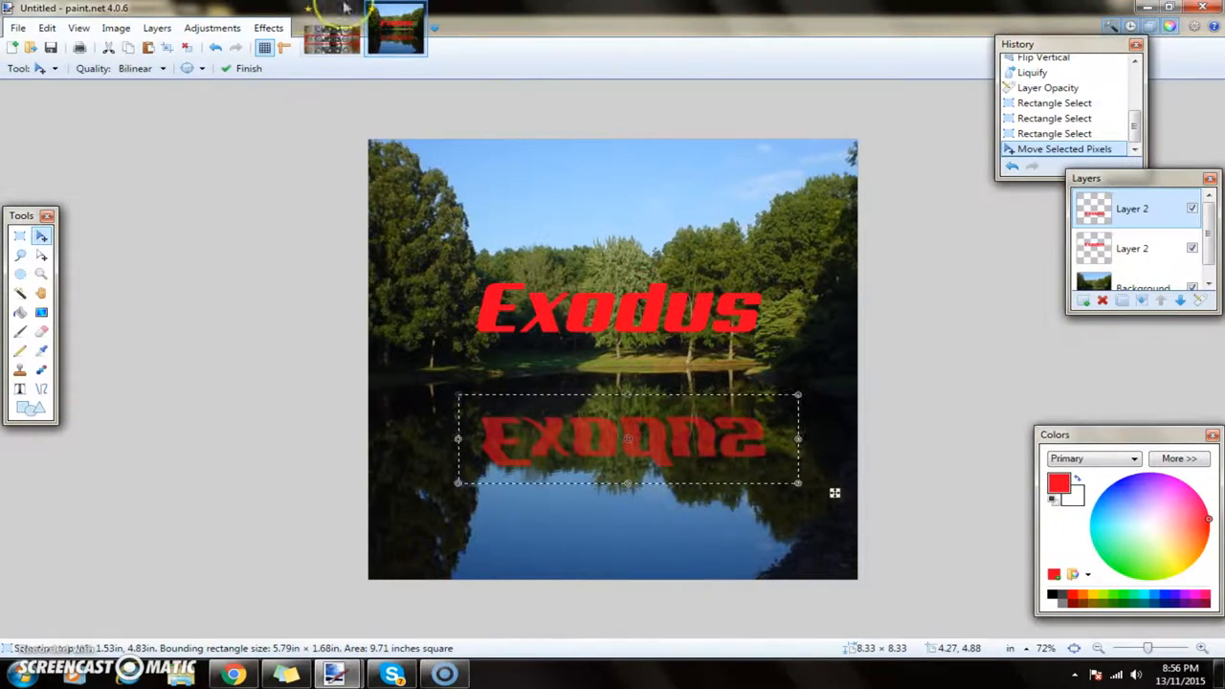